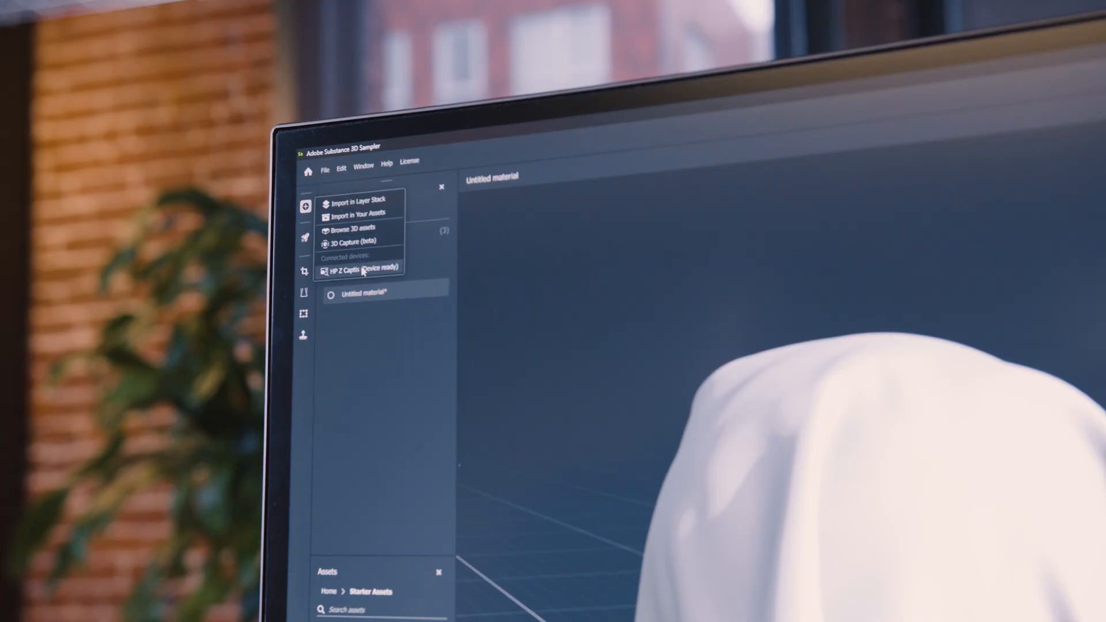
Step: Open the HP Z Captis capture window and connect to the device
left_click(360, 269)
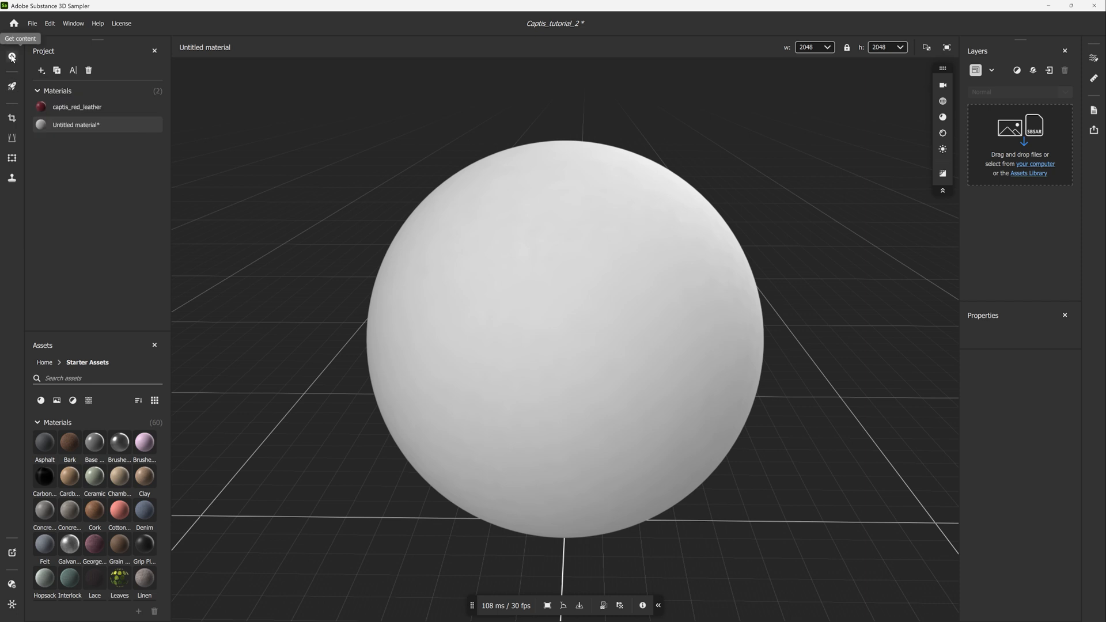
left_click(11, 57)
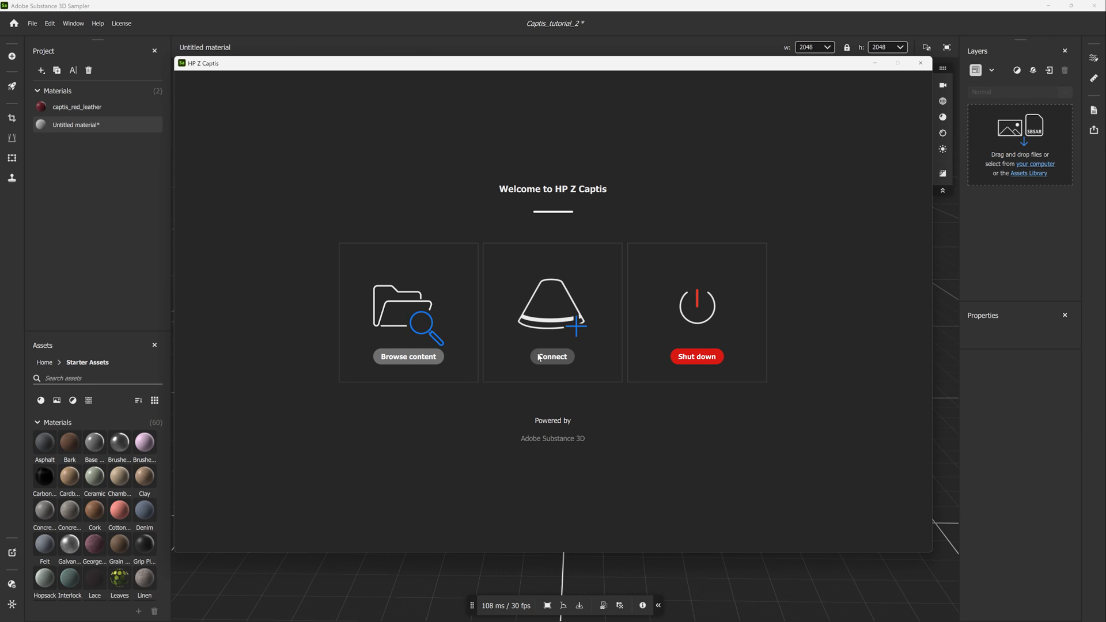
left_click(552, 356)
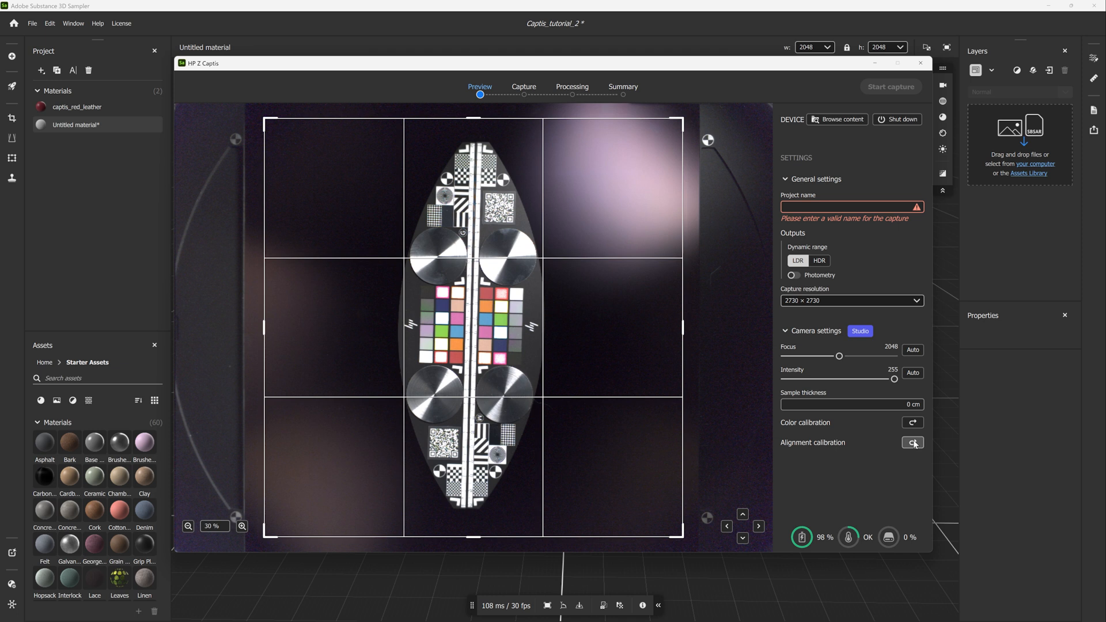
Step: Run alignment calibration and pick a diagnostic spot on the calibration target
left_click(912, 443)
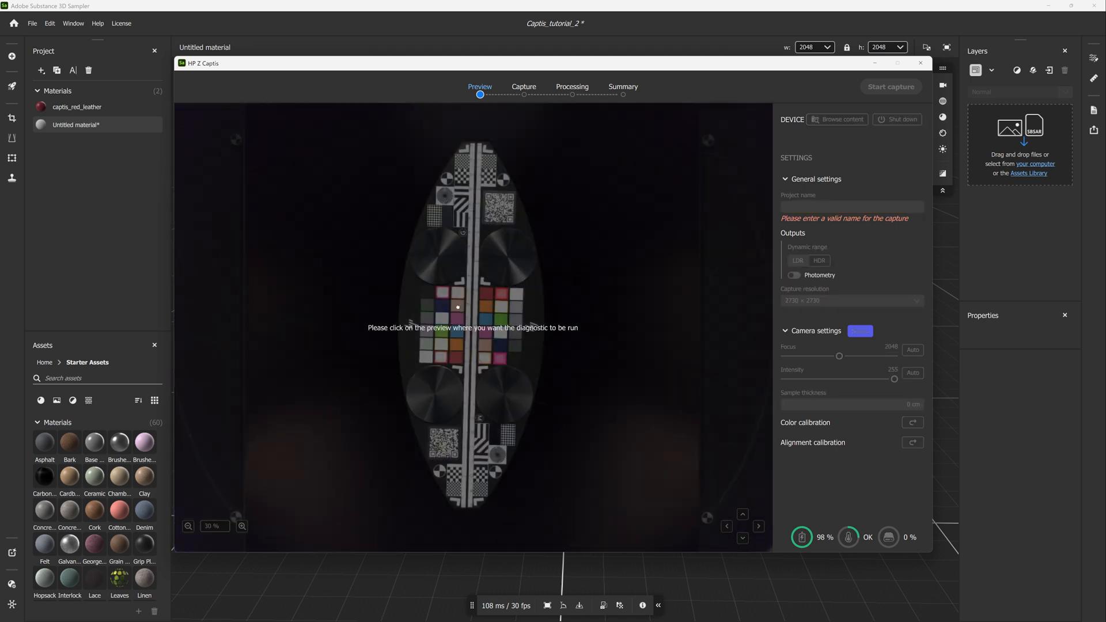
left_click(457, 327)
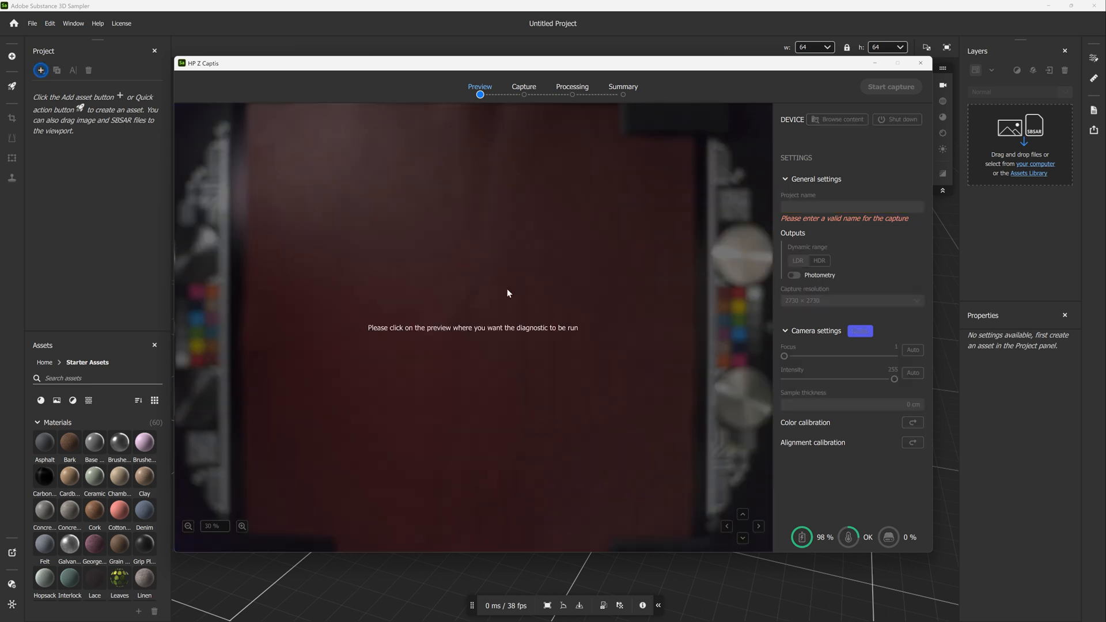
Step: Run the focus diagnostic on a spot on the red leather until the preview is sharp
left_click(408, 297)
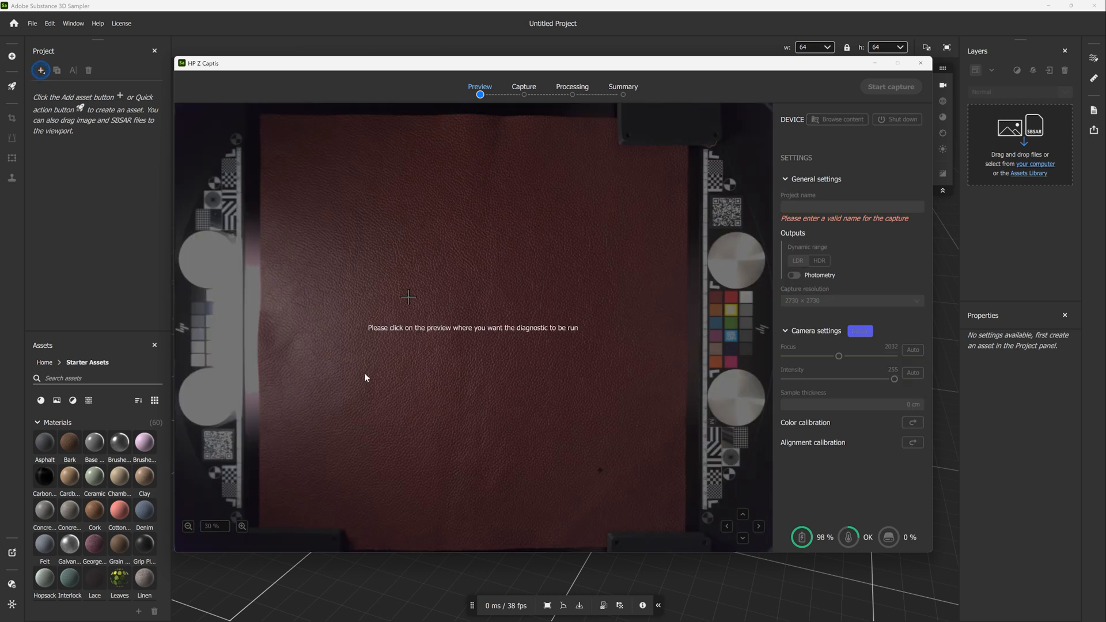
left_click(406, 357)
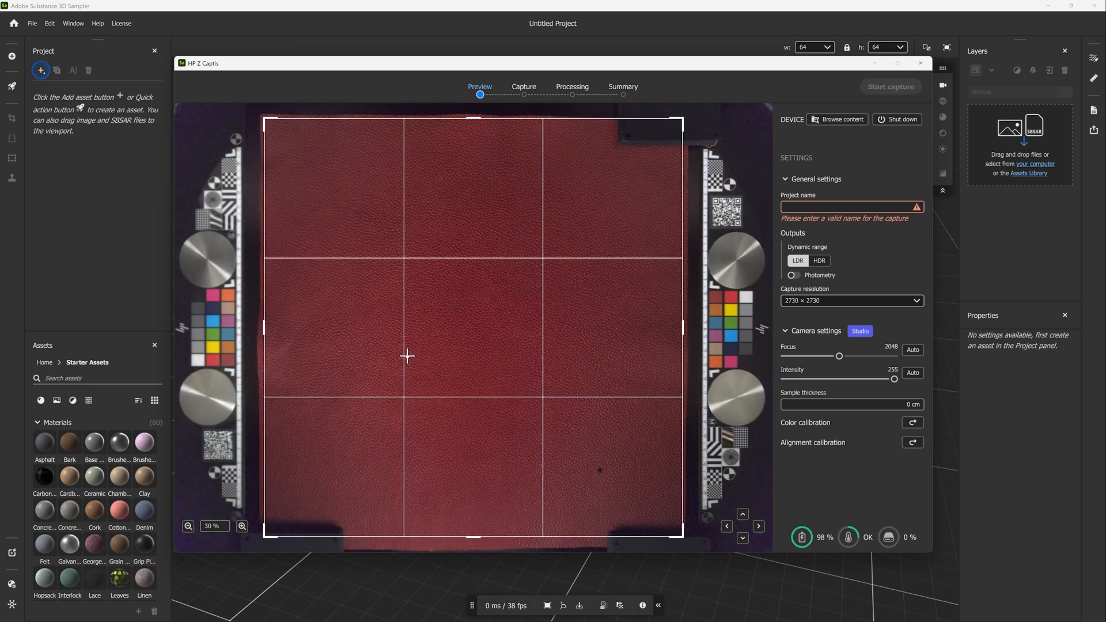
mouse_move(804, 237)
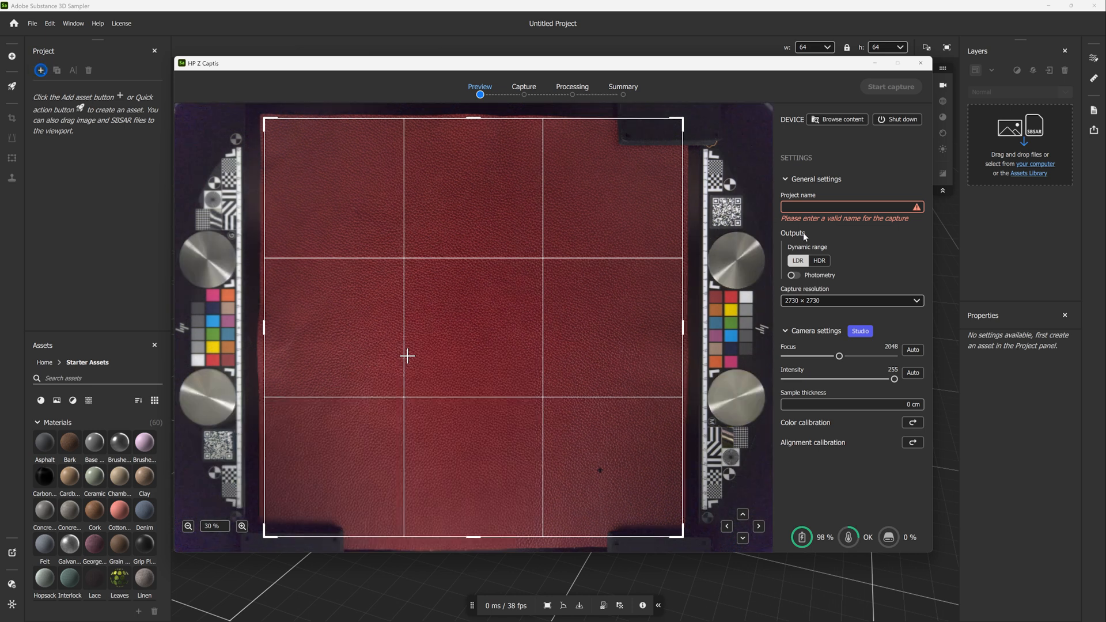
left_click(913, 422)
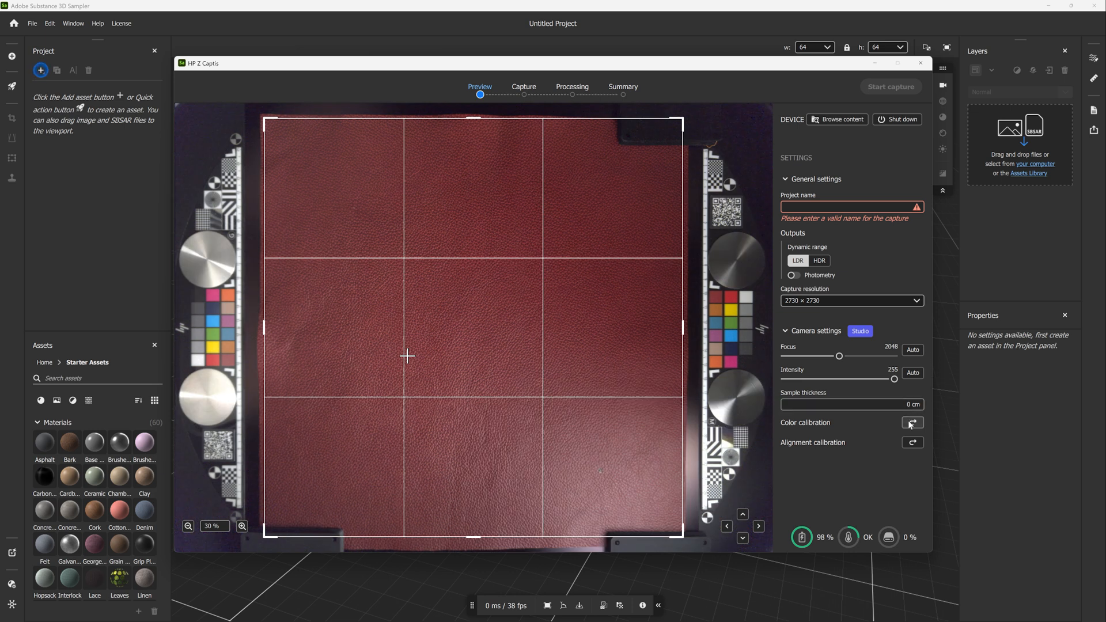
Step: Run colour calibration on the leather sample
left_click(912, 423)
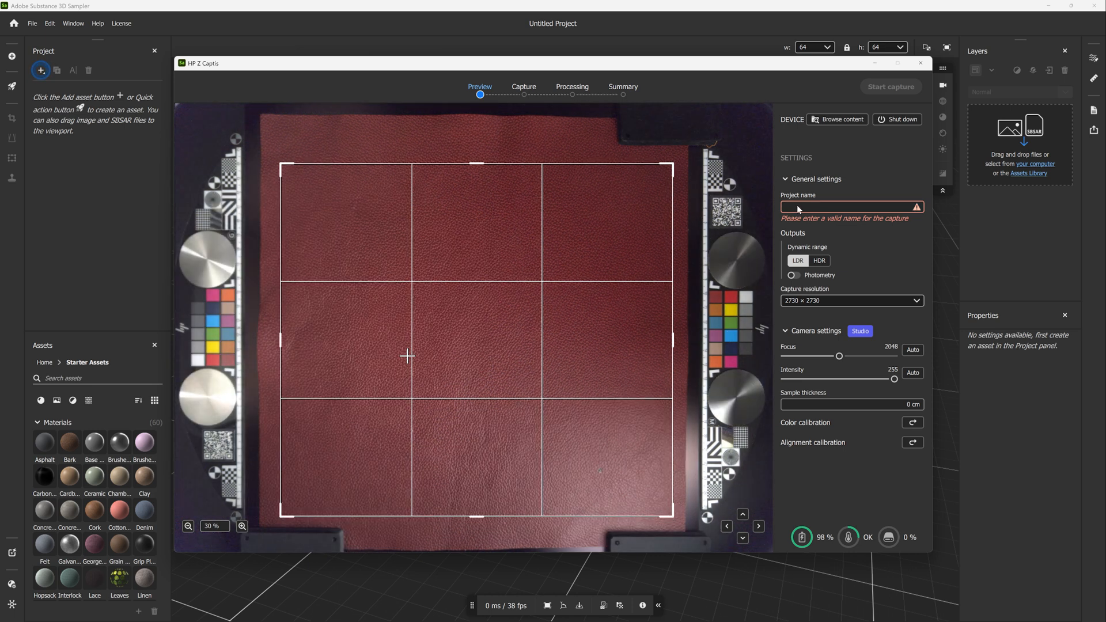
Step: Name the capture captis_red_leather, choose a higher resolution, and start capturing
type("captd")
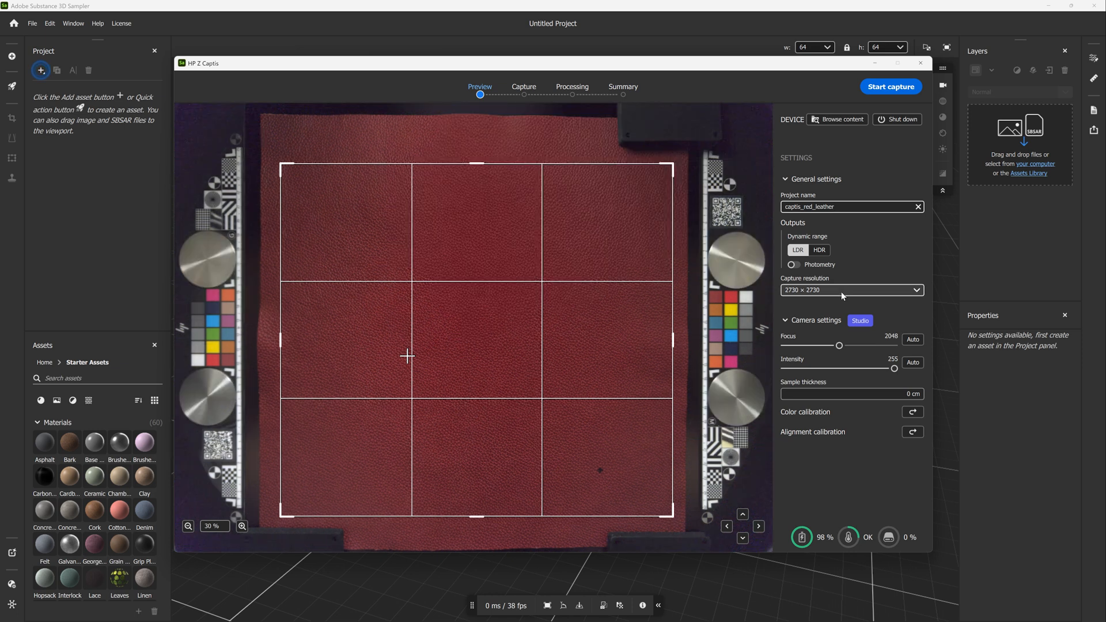
left_click(851, 290)
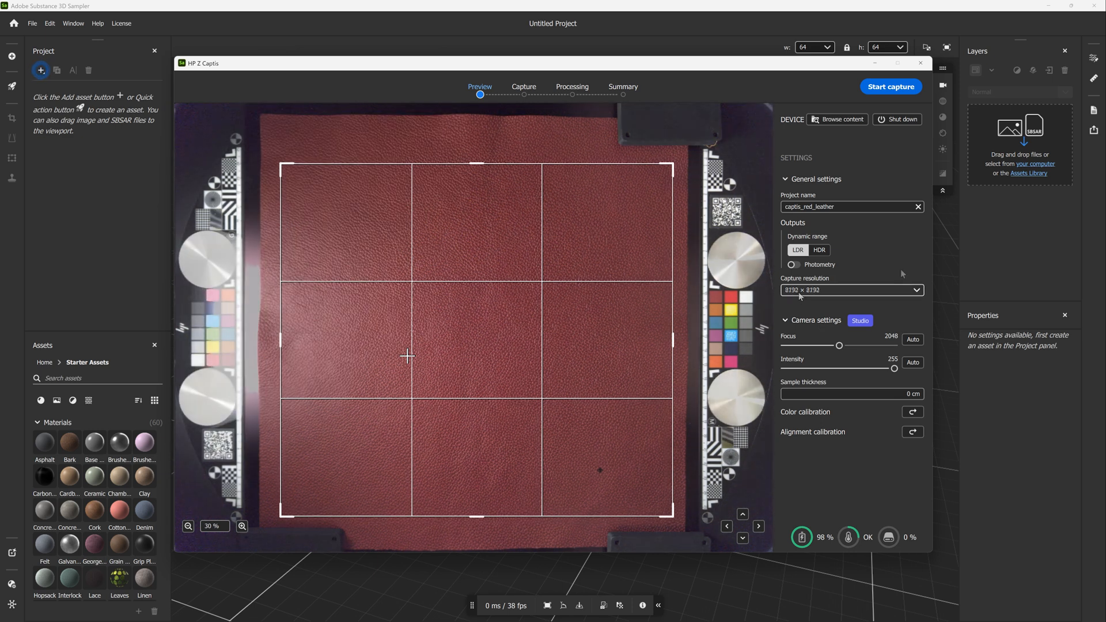
left_click(890, 86)
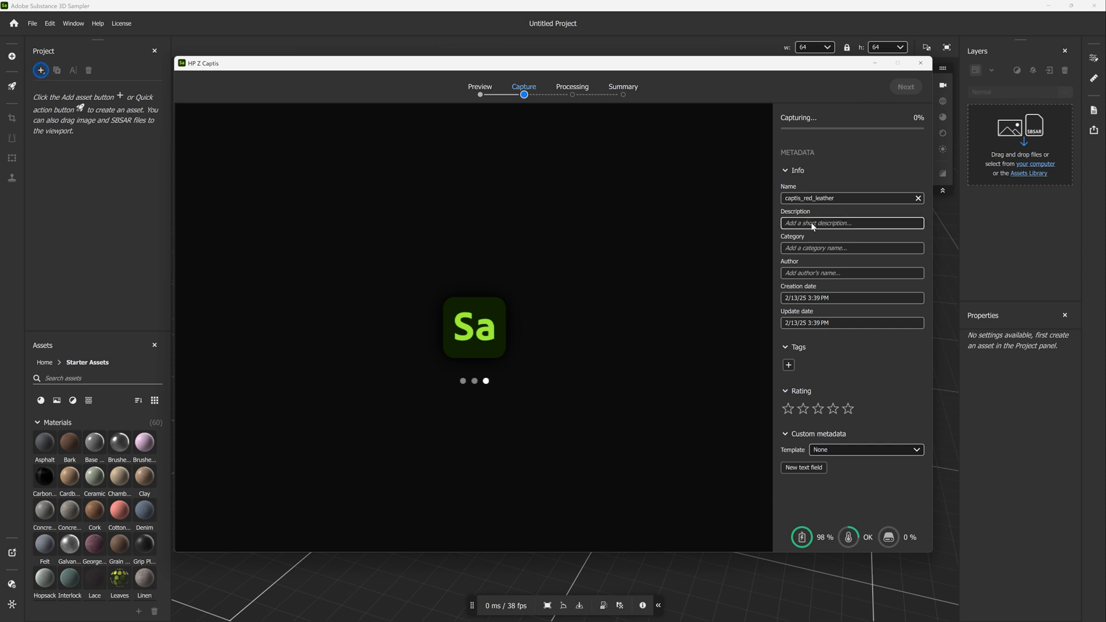
Step: Fill in capture metadata: description 'red leather', category 'leather', author 'John Doe'
type("red")
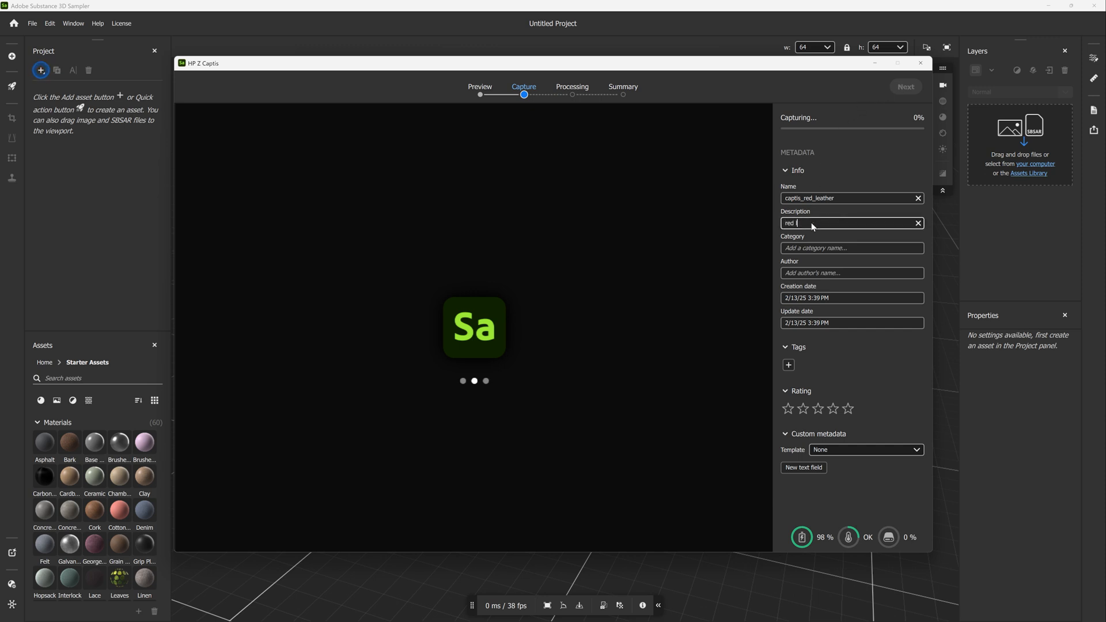
type("leather")
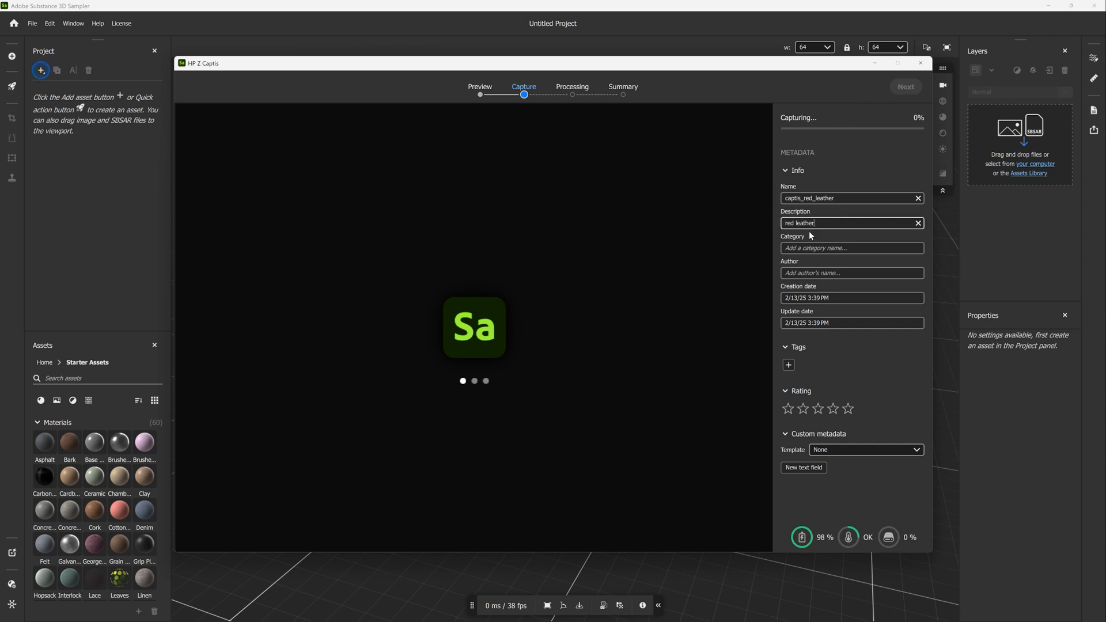
left_click(847, 247)
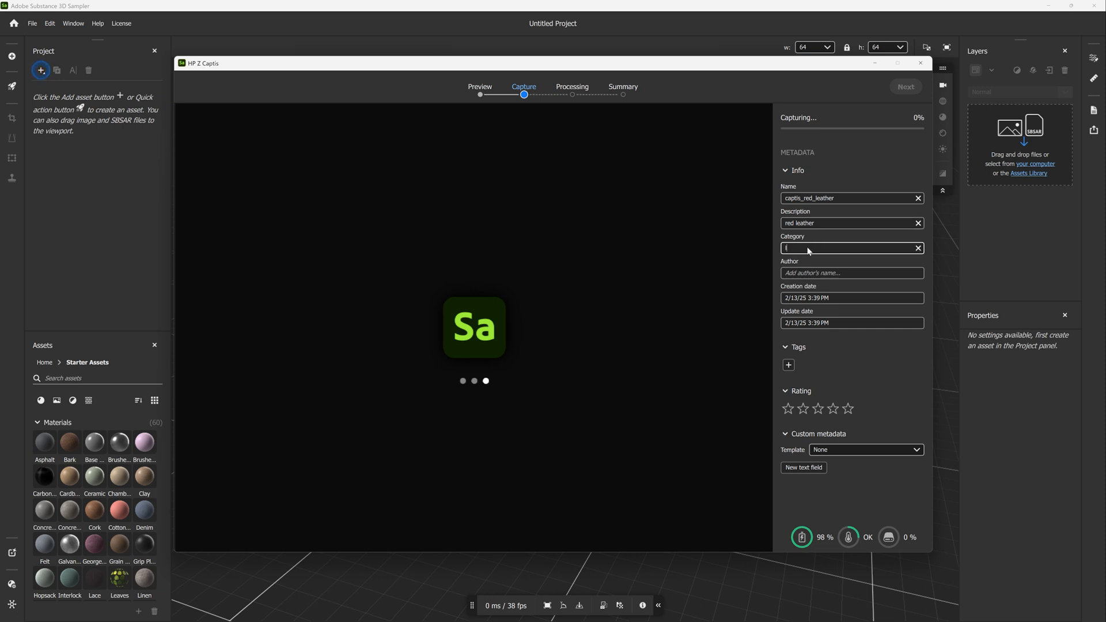
type("leather")
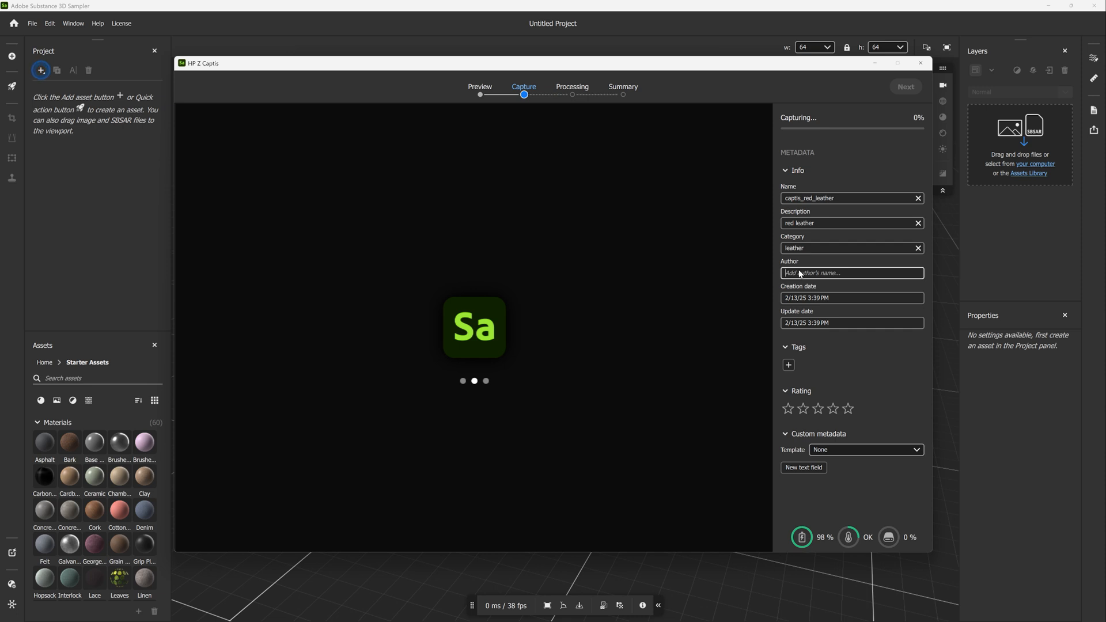
type("John Doe")
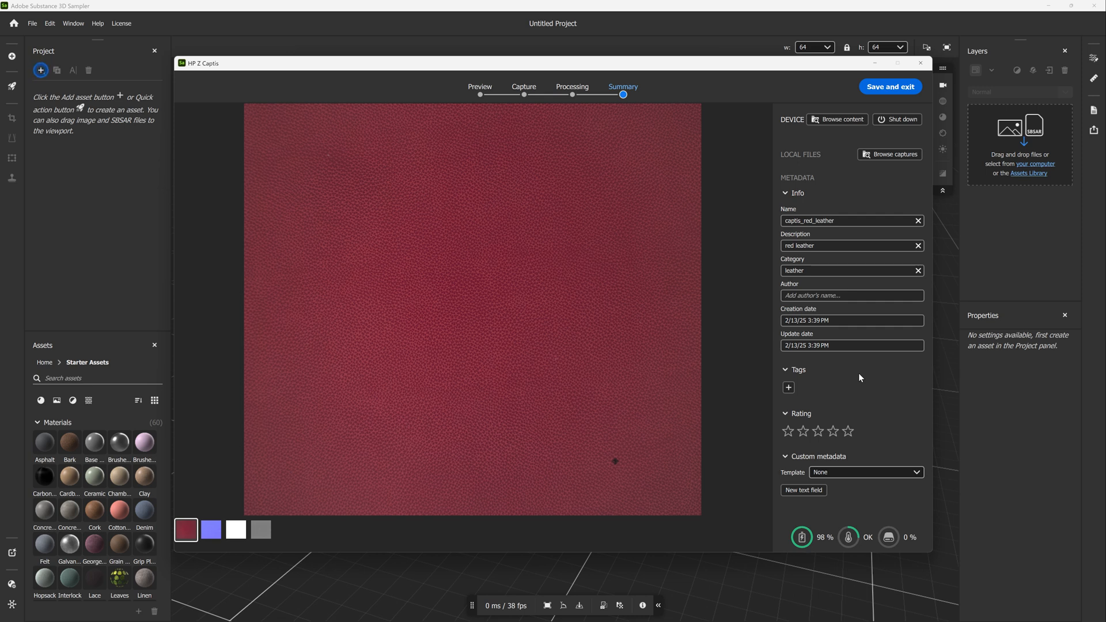
Step: Save captis_red_leather to the project and preview it on a cloth drape in 3D/2D split view
left_click(890, 86)
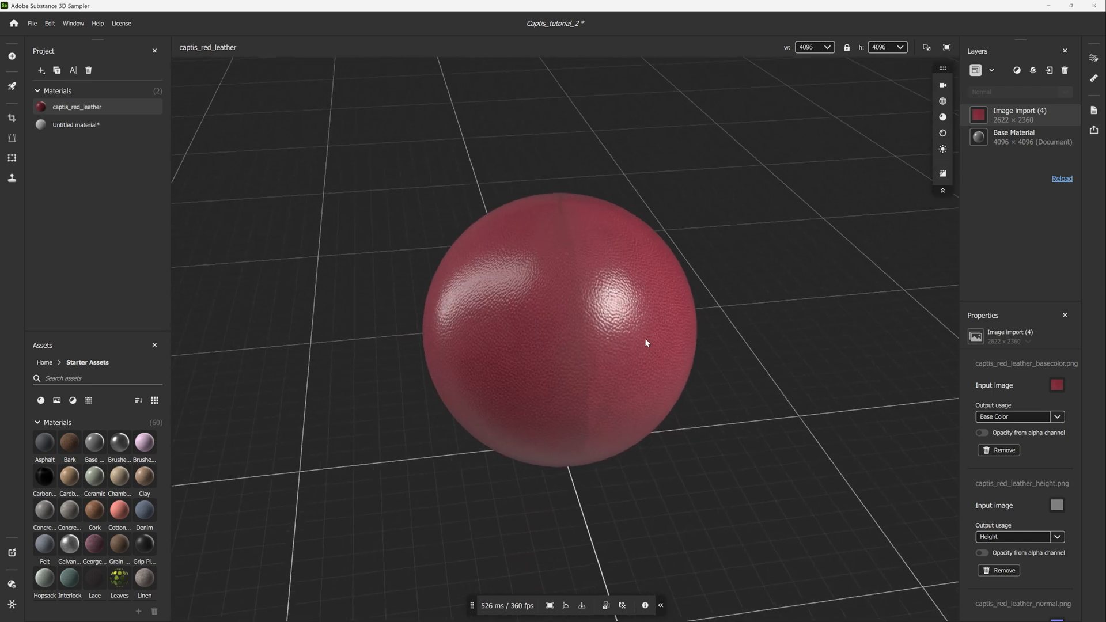
left_click(927, 46)
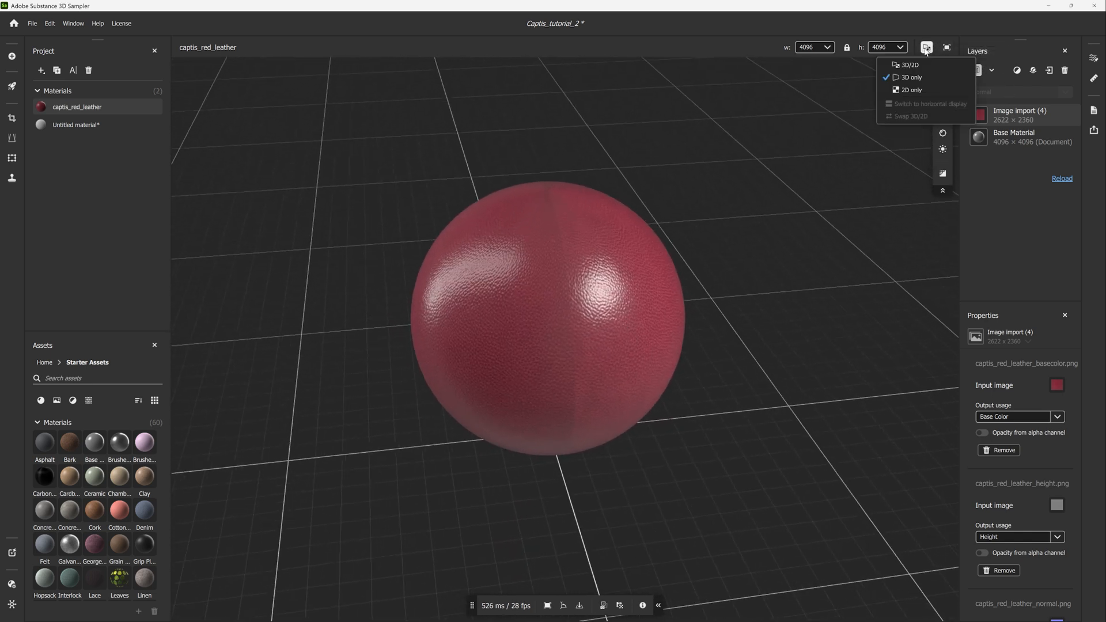
left_click(911, 65)
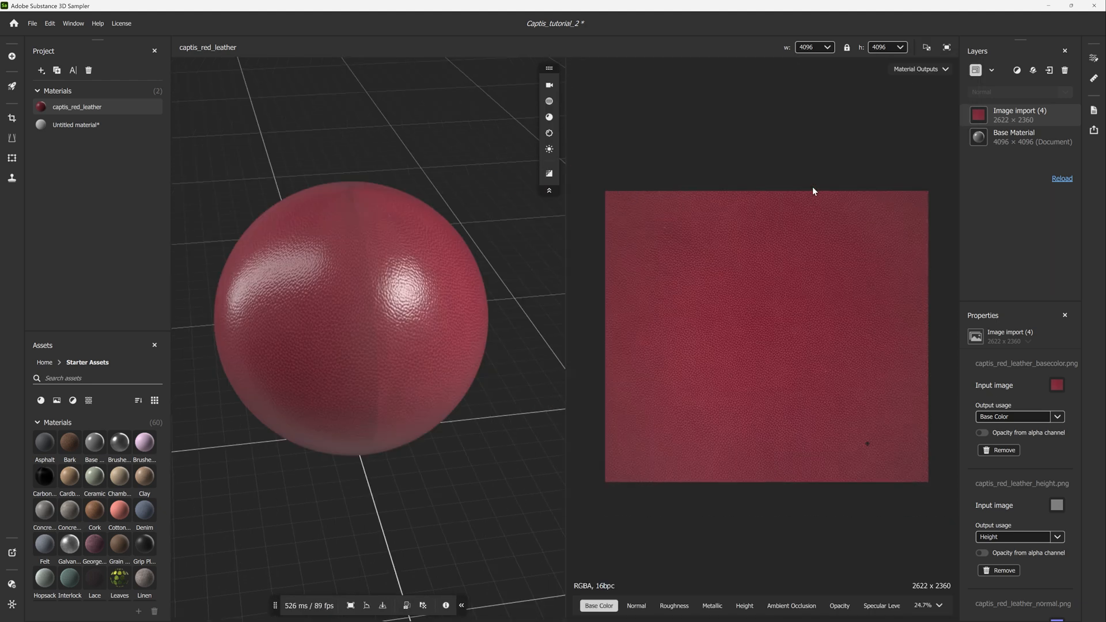
left_click(549, 116)
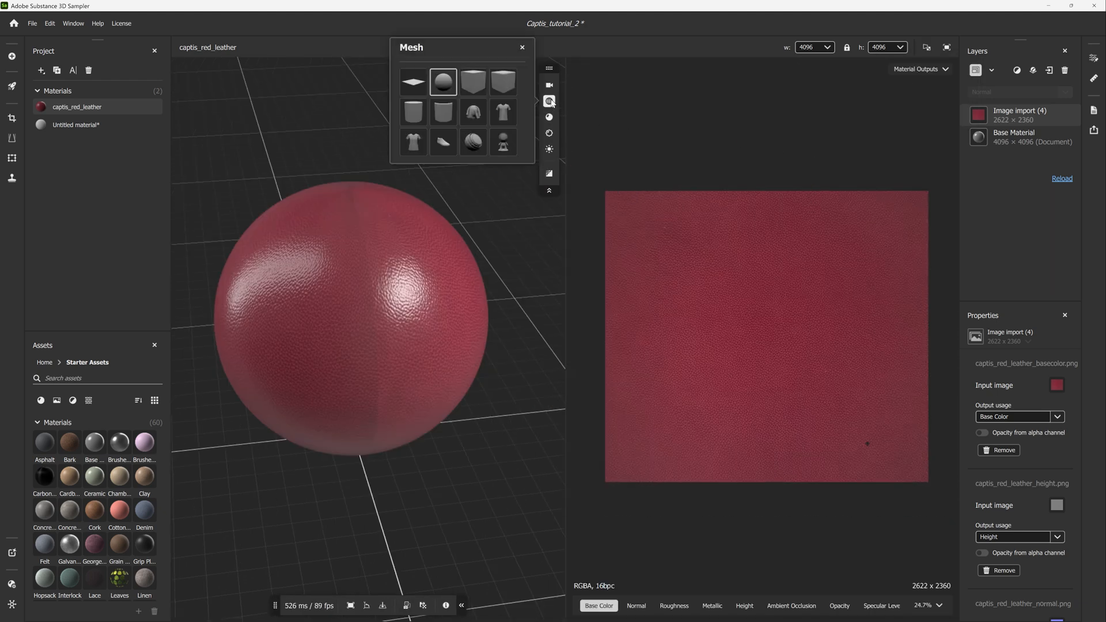
left_click(472, 111)
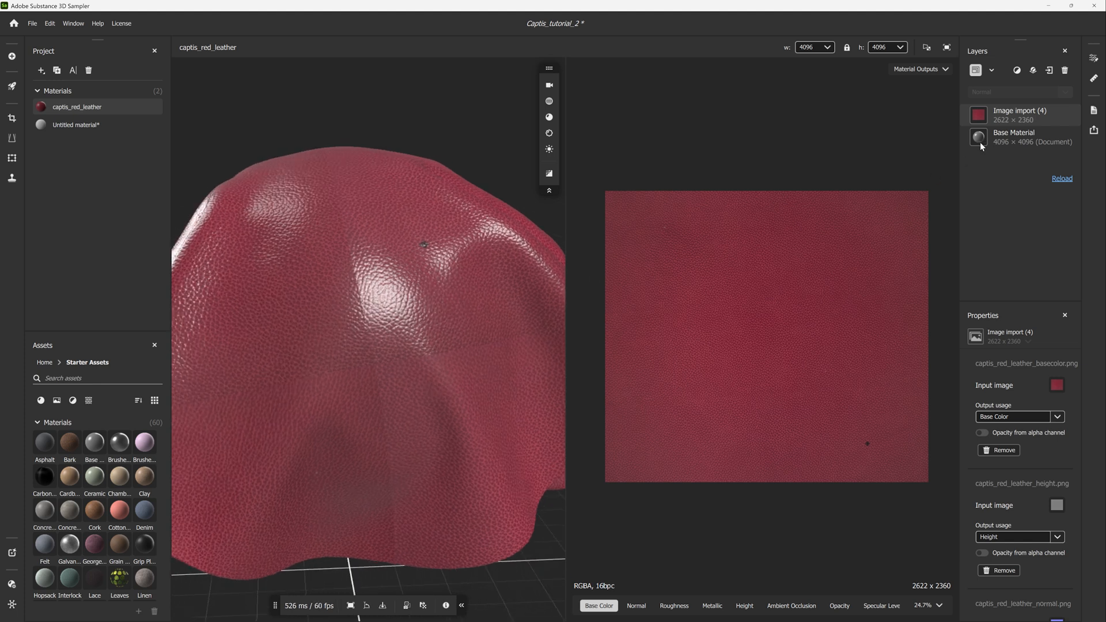
Step: Add the Equalize filter to the leather, then add a Content-Aware Fill layer
left_click(1018, 69)
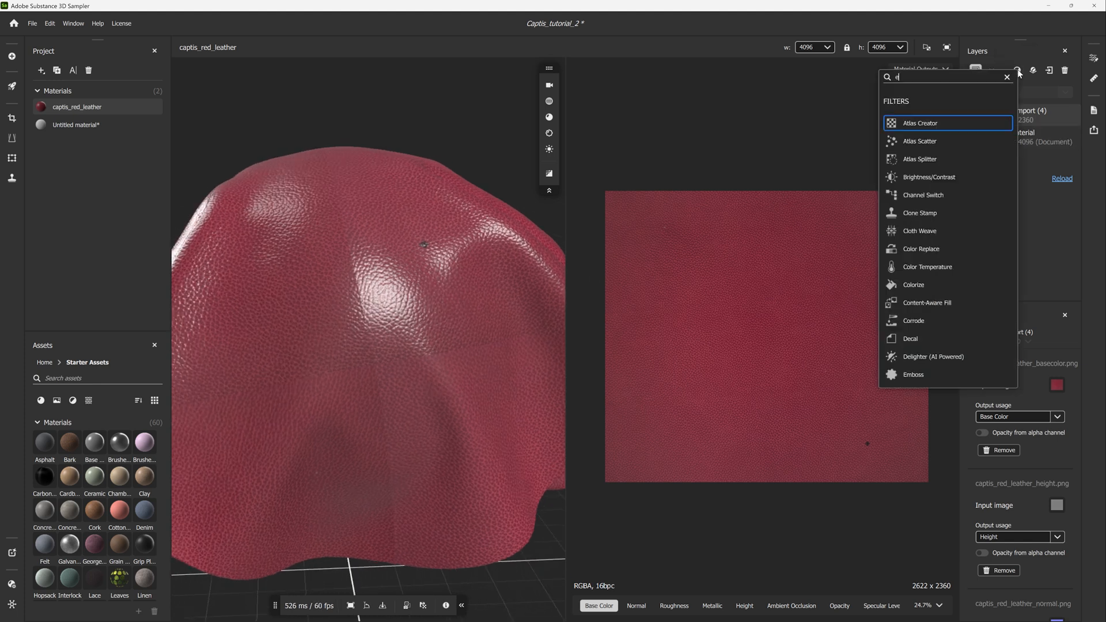
type("qu")
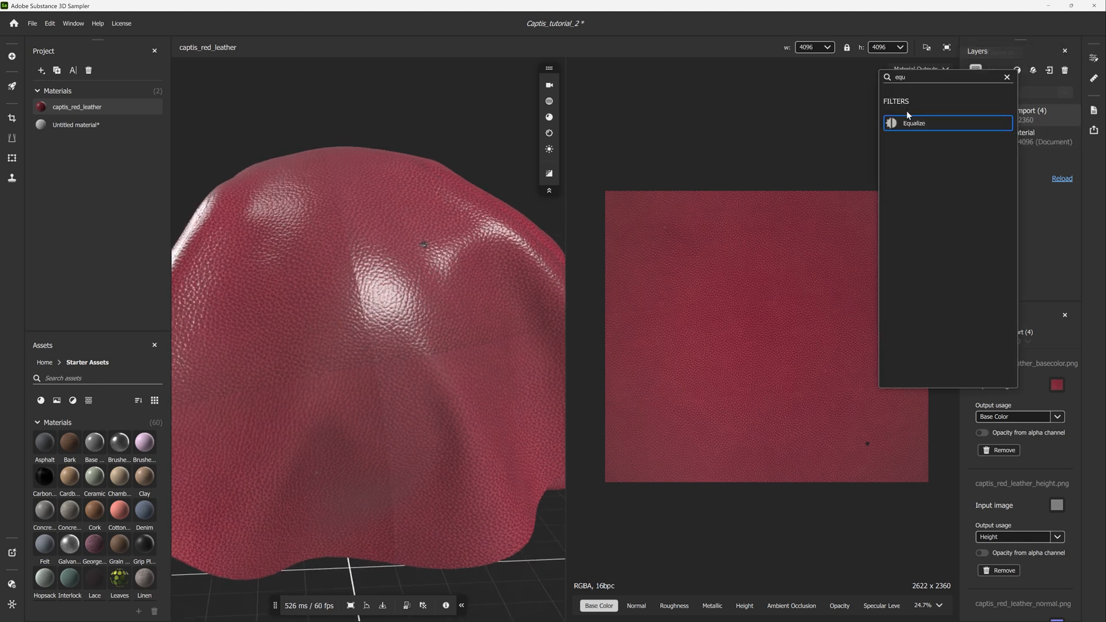
left_click(913, 123)
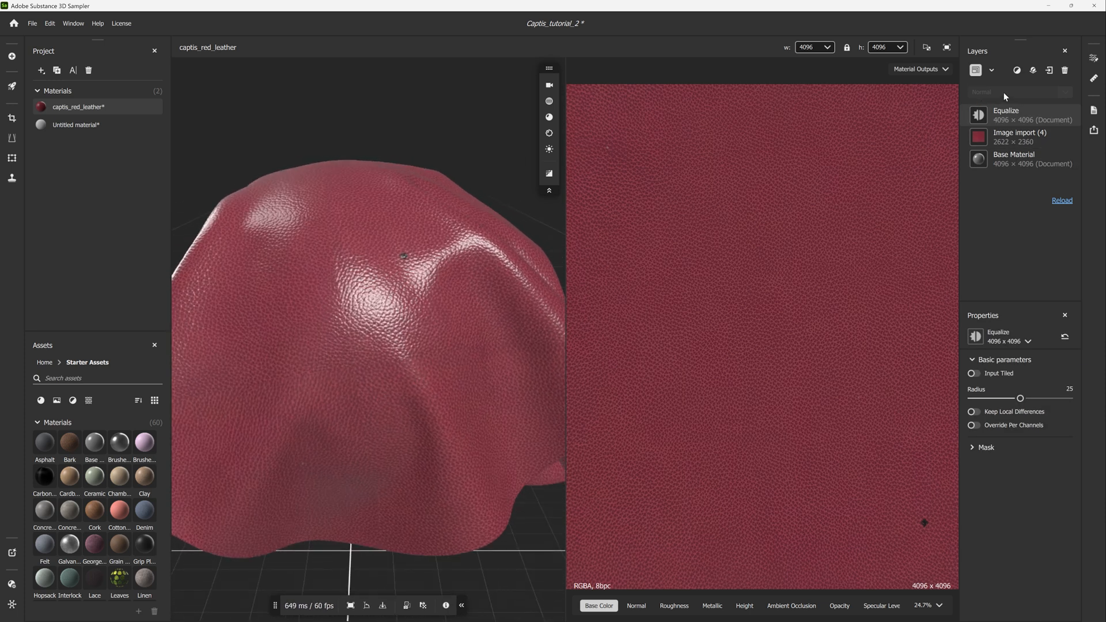
left_click(1016, 70)
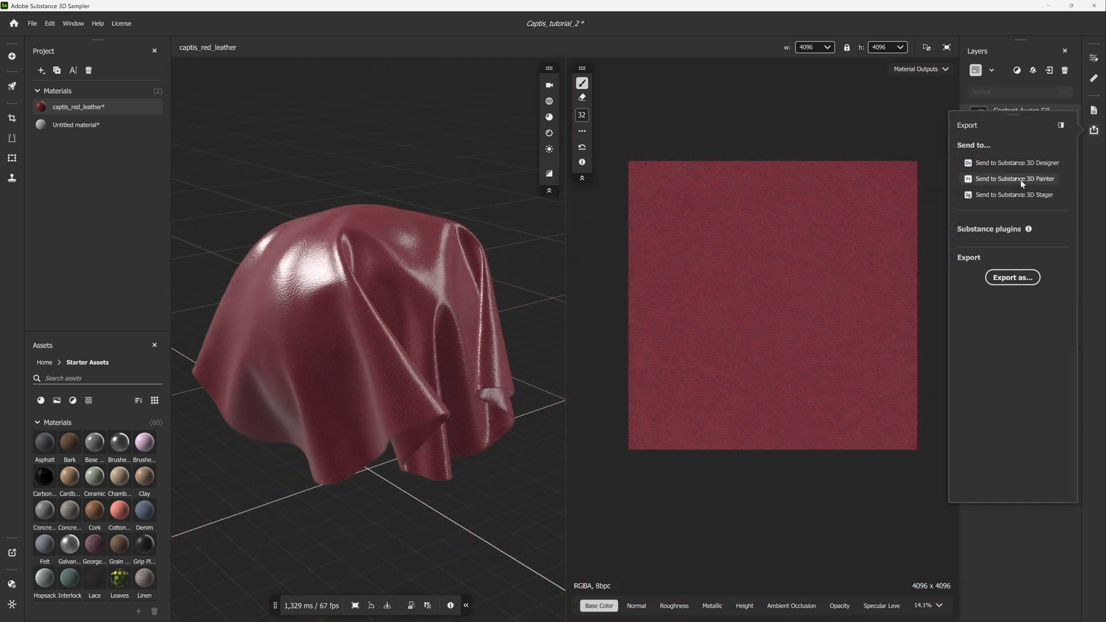
Step: Export captis_red_leather as an SBSAR at 4096×4096 with standard channels
left_click(1012, 277)
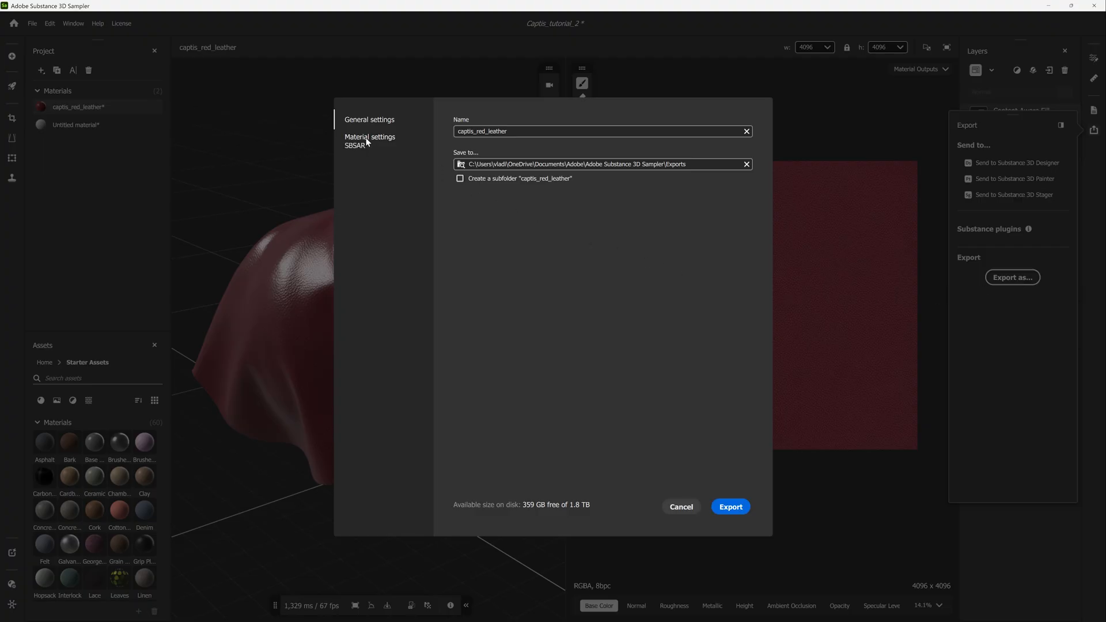
left_click(370, 137)
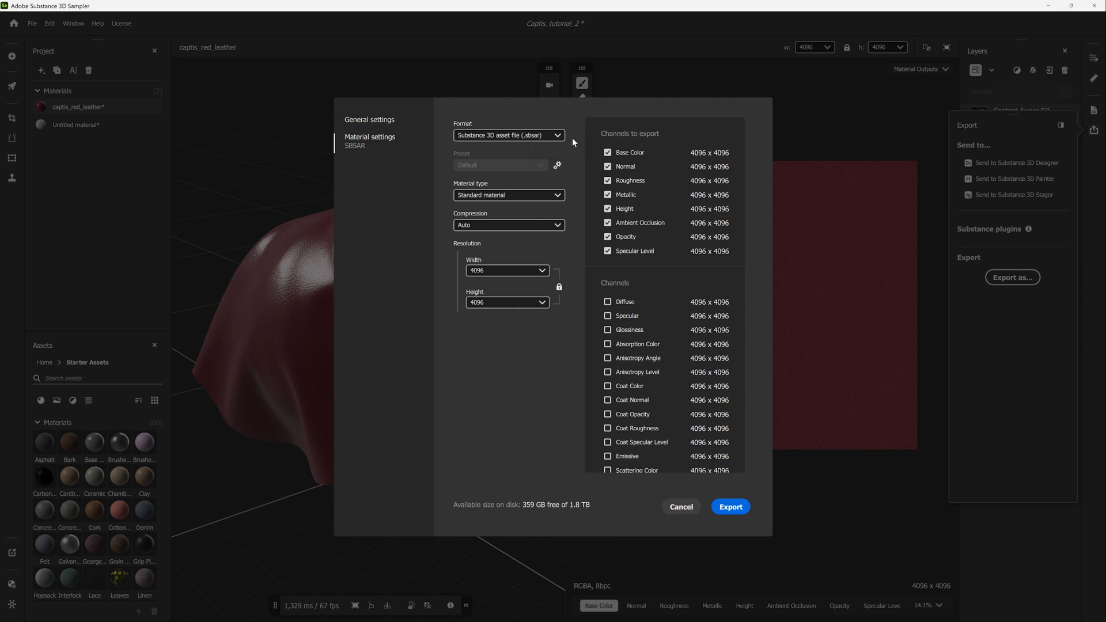
left_click(509, 135)
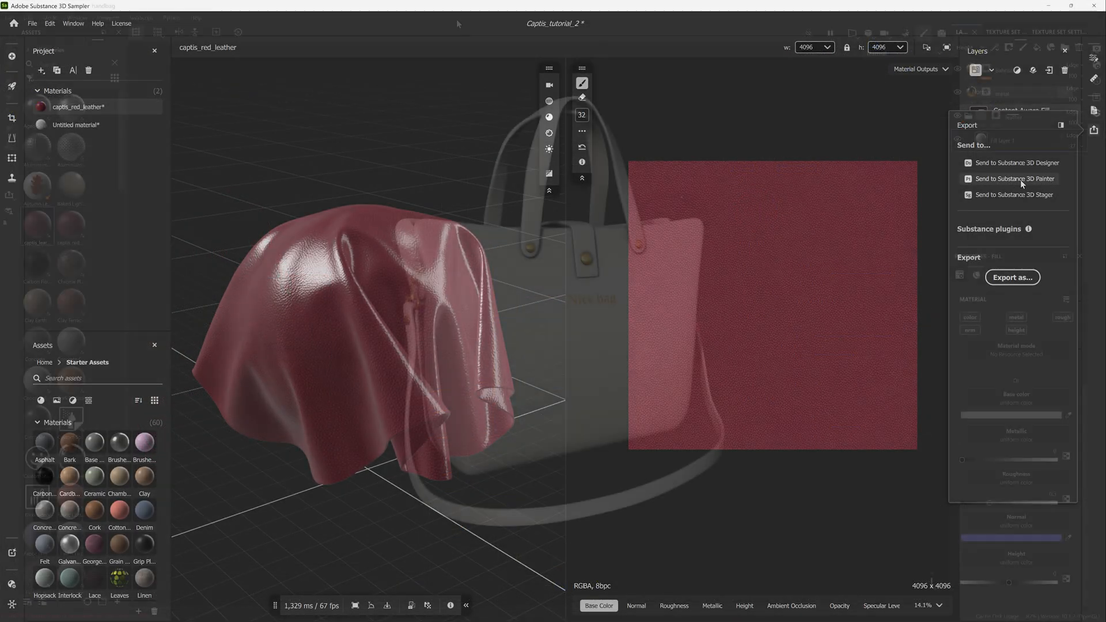
Step: Assign captis_leather_red to the handbag's fill layer and rotate the view to inspect it
left_click(1015, 179)
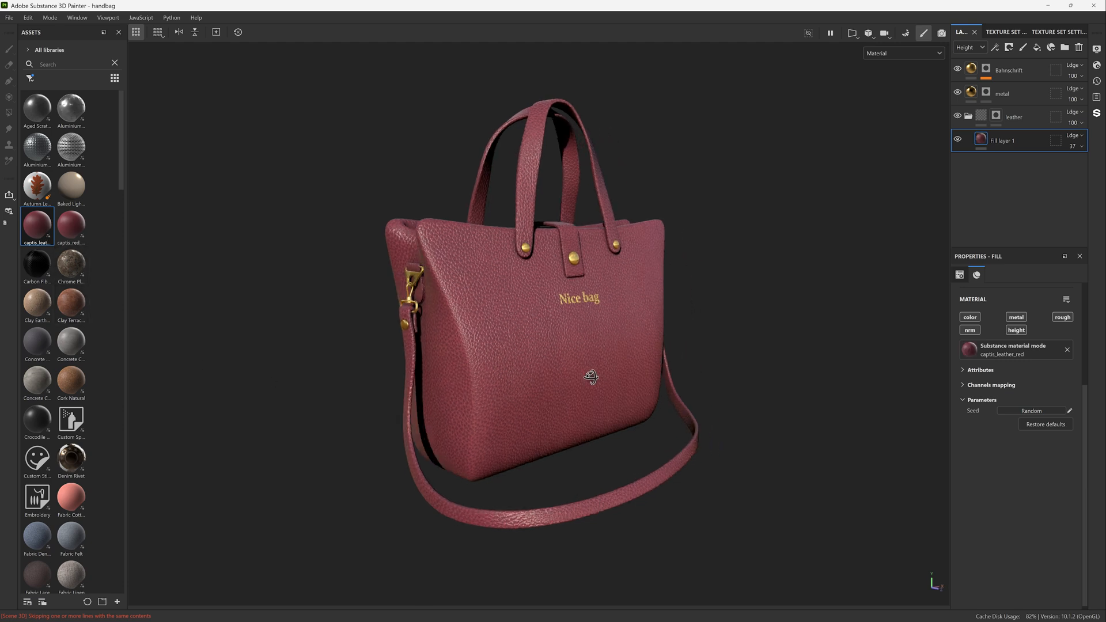
left_click_drag(591, 377, 560, 355)
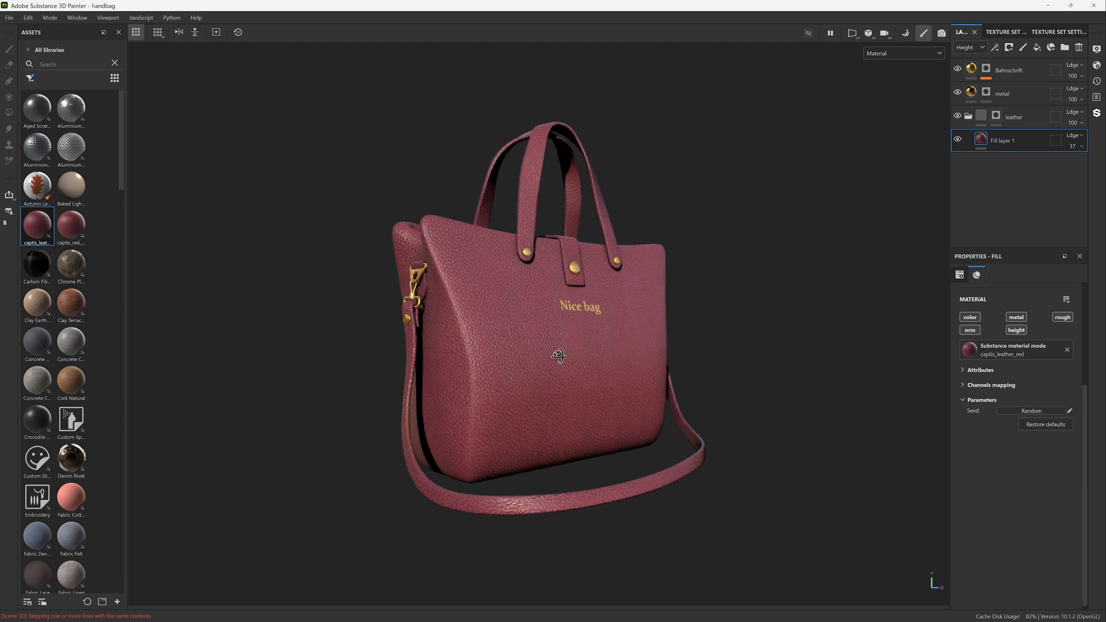